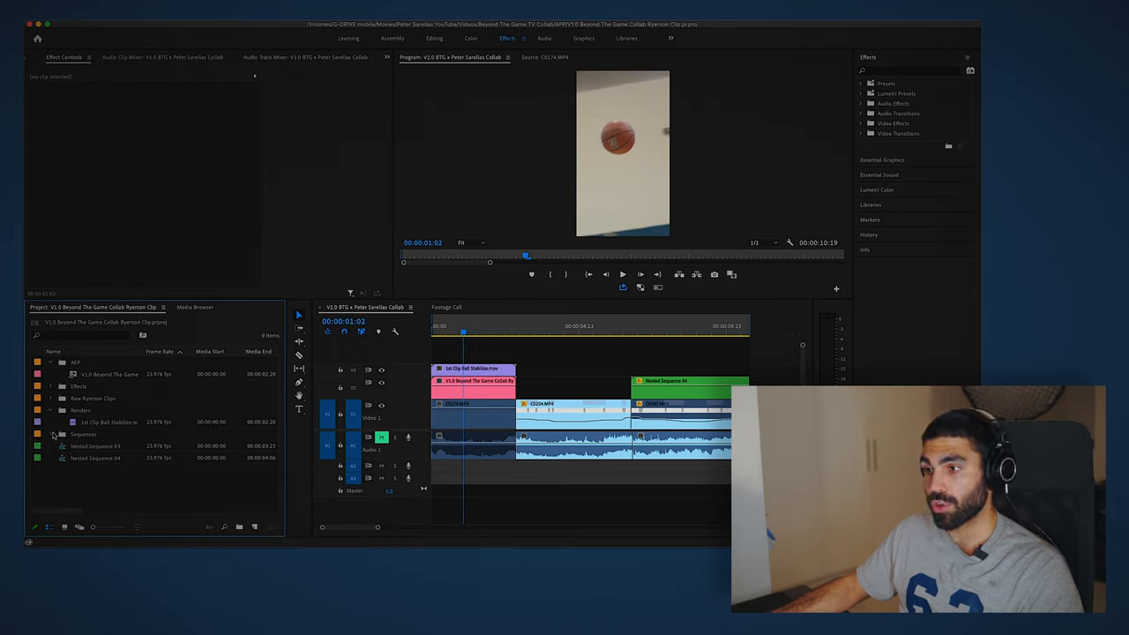
Collapse the Sequences bin in the Project panel, leaving only top-level folders.
left_click(55, 434)
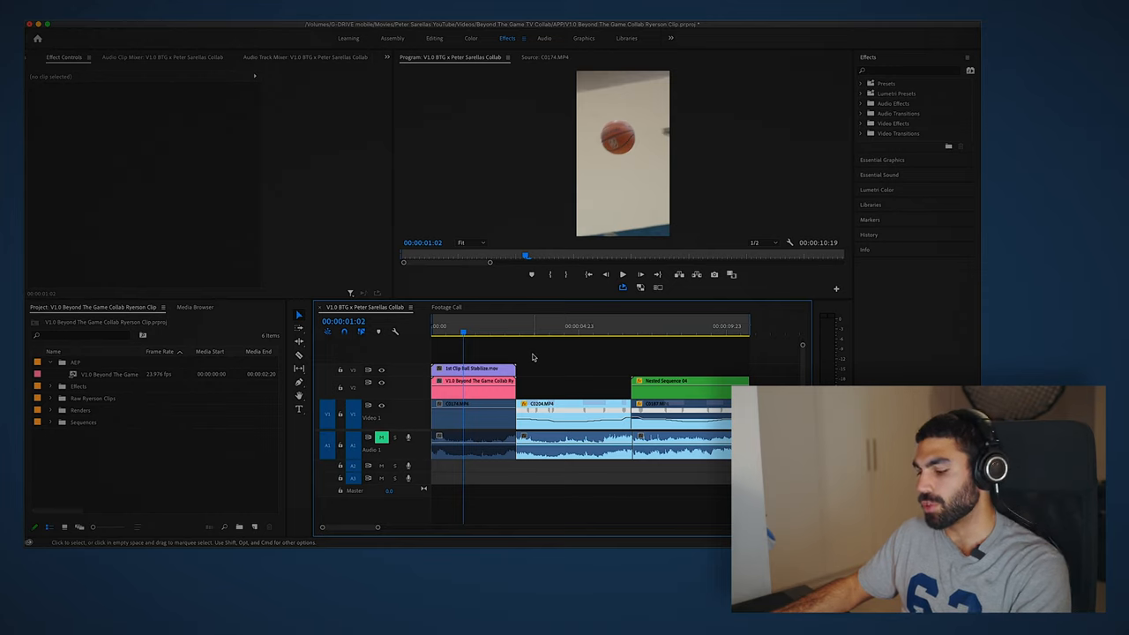
mouse_move(530, 354)
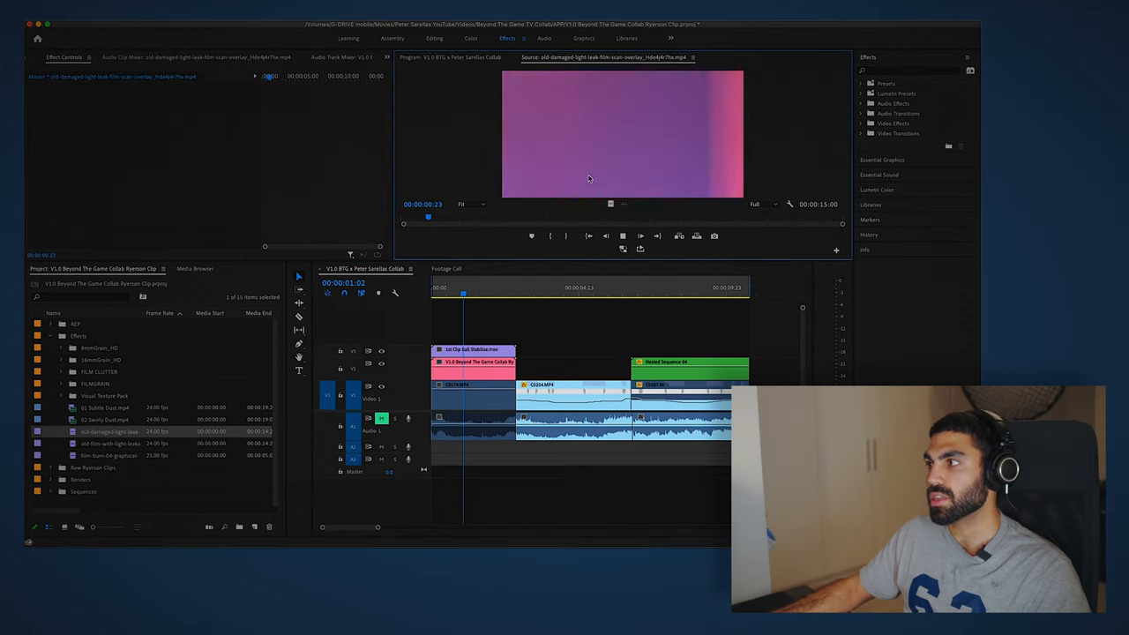
Place old-damaged-light-leak on V4, blended as Linear Dodge (Add) at 80% opacity.
left_click_drag(428, 217, 488, 217)
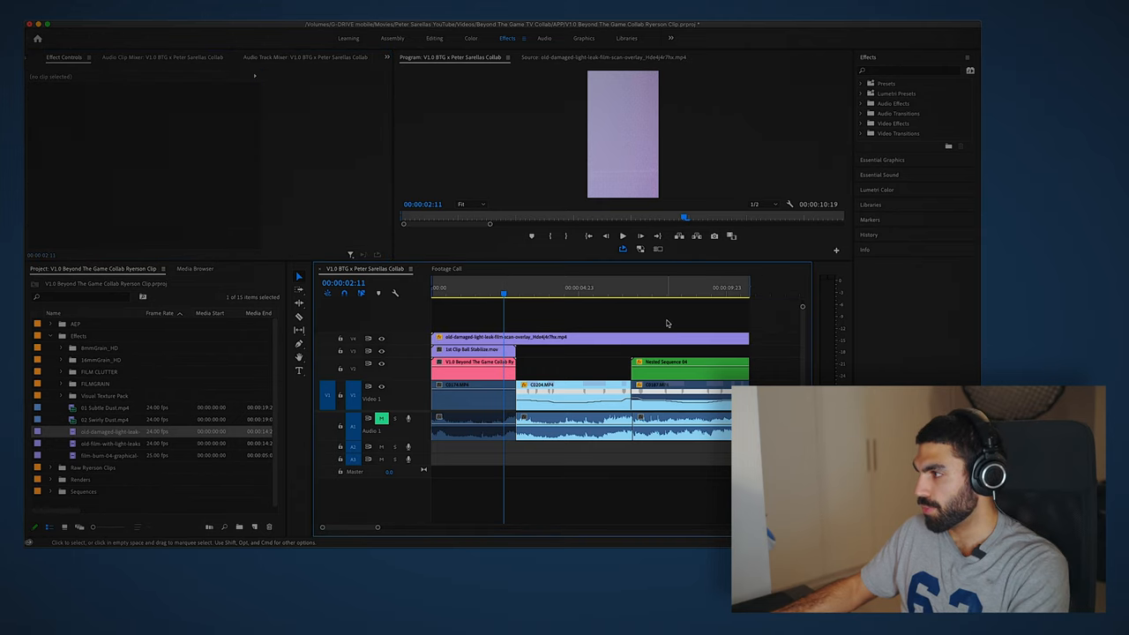
left_click(591, 337)
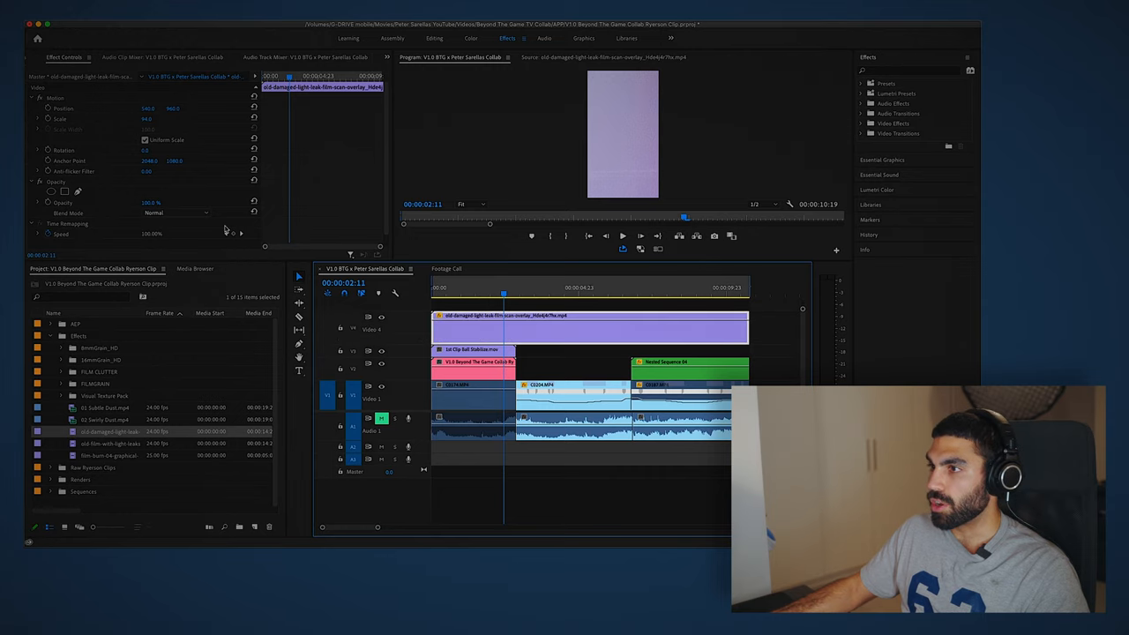
left_click(178, 212)
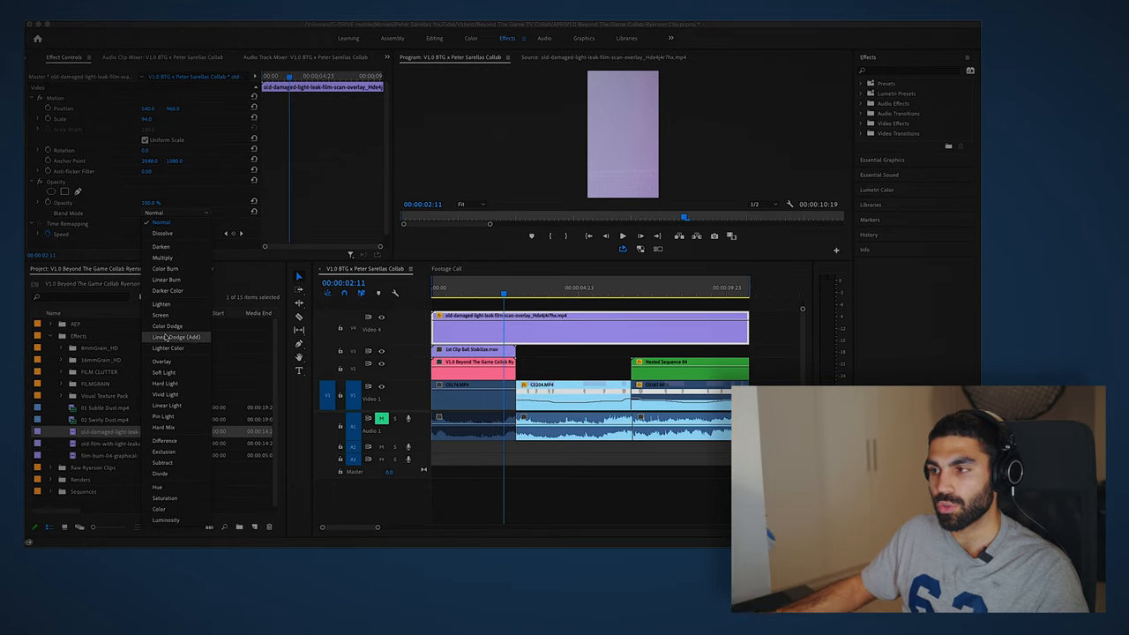
left_click(177, 337)
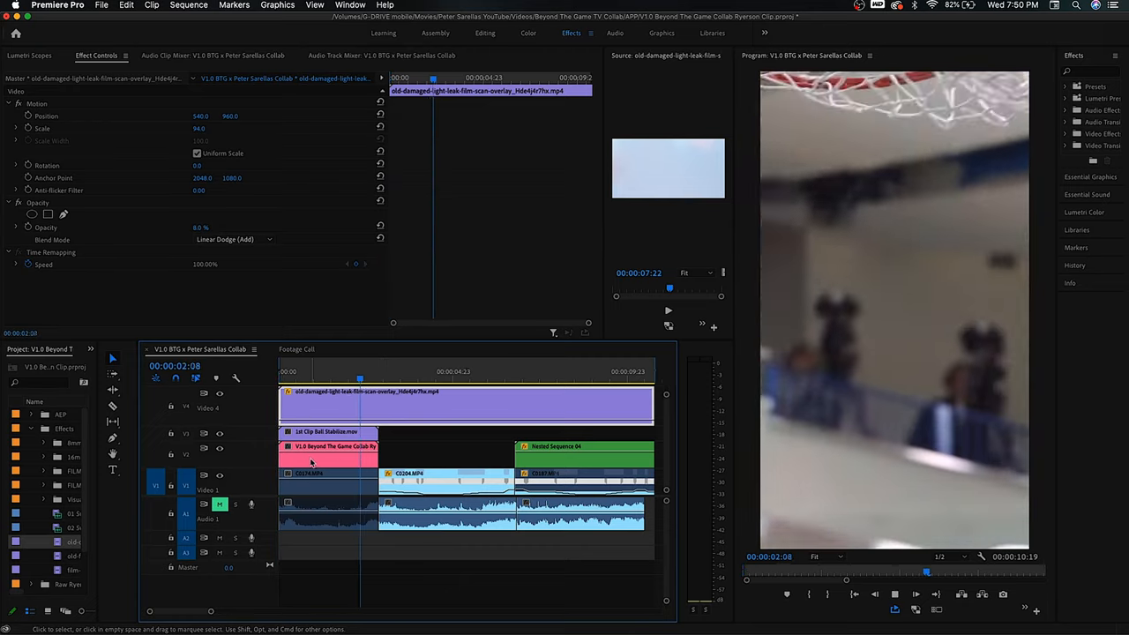
Dock the Project panel above the timeline with the Media Browser beside it.
left_click(428, 371)
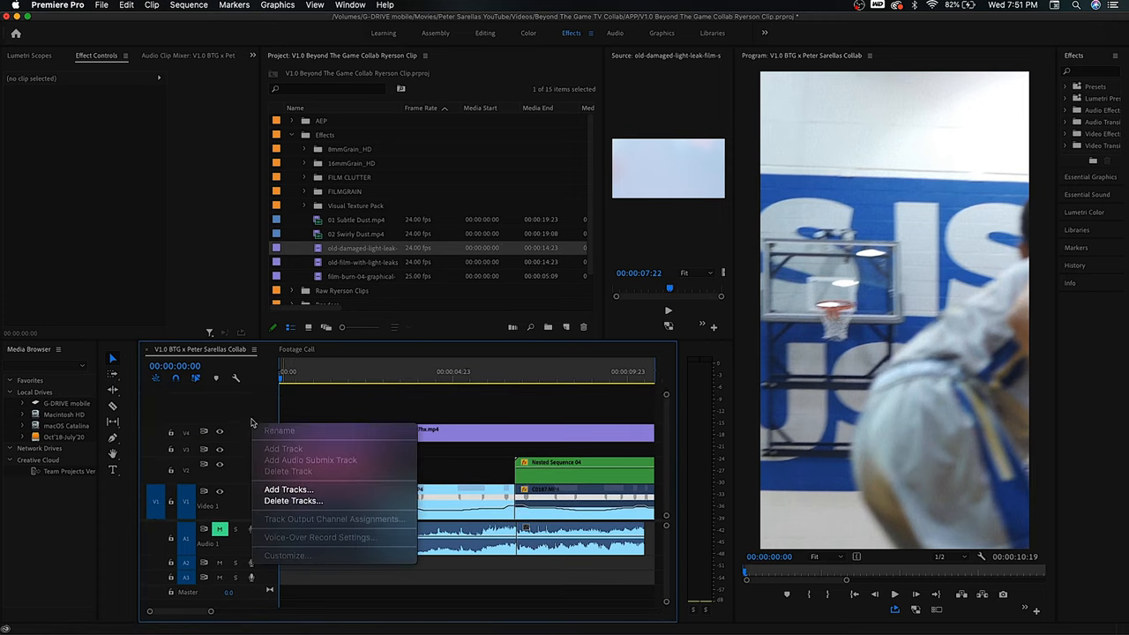
Add three video tracks through Add Tracks for seven video tracks total.
left_click(288, 490)
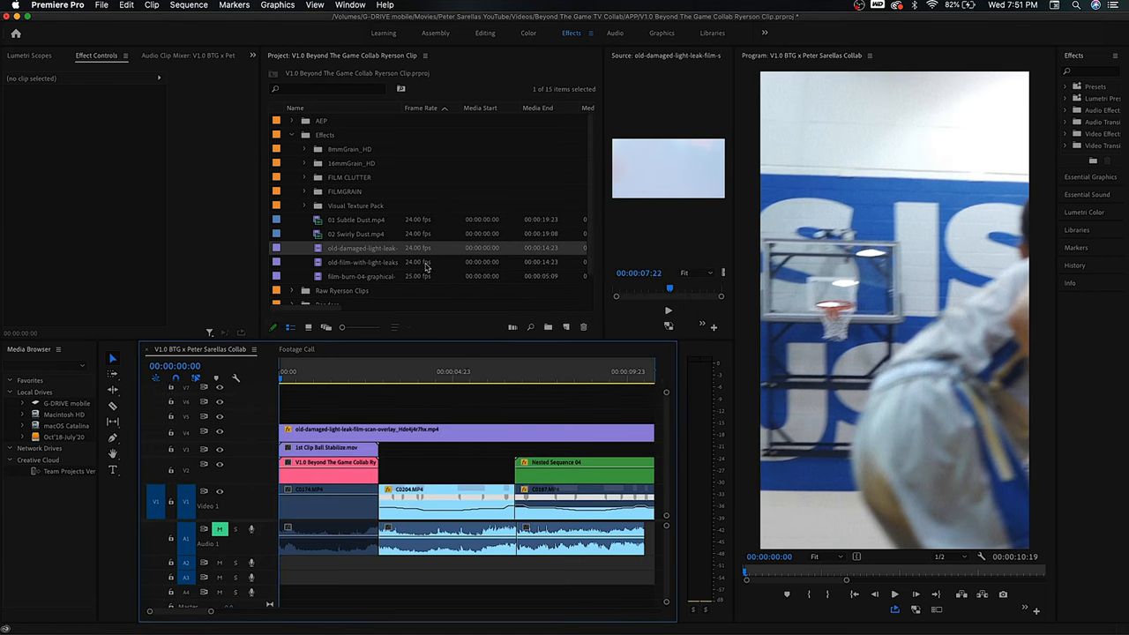
left_click(356, 218)
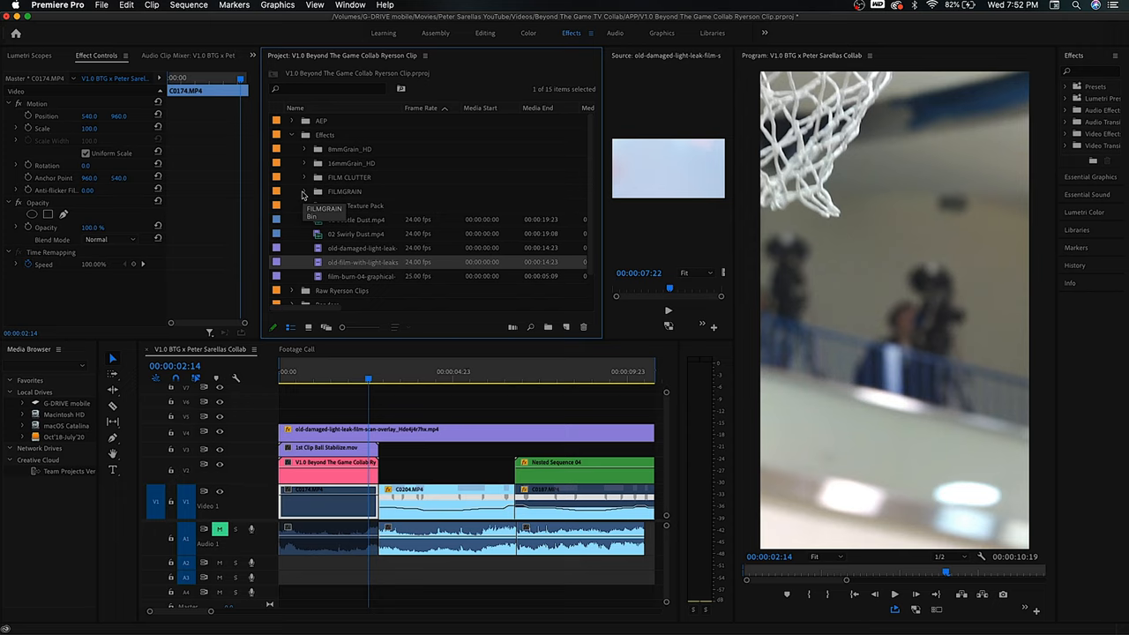
Expand the FILM CLUTTER pack, preview FC106, and browse down to FC150.
left_click(304, 177)
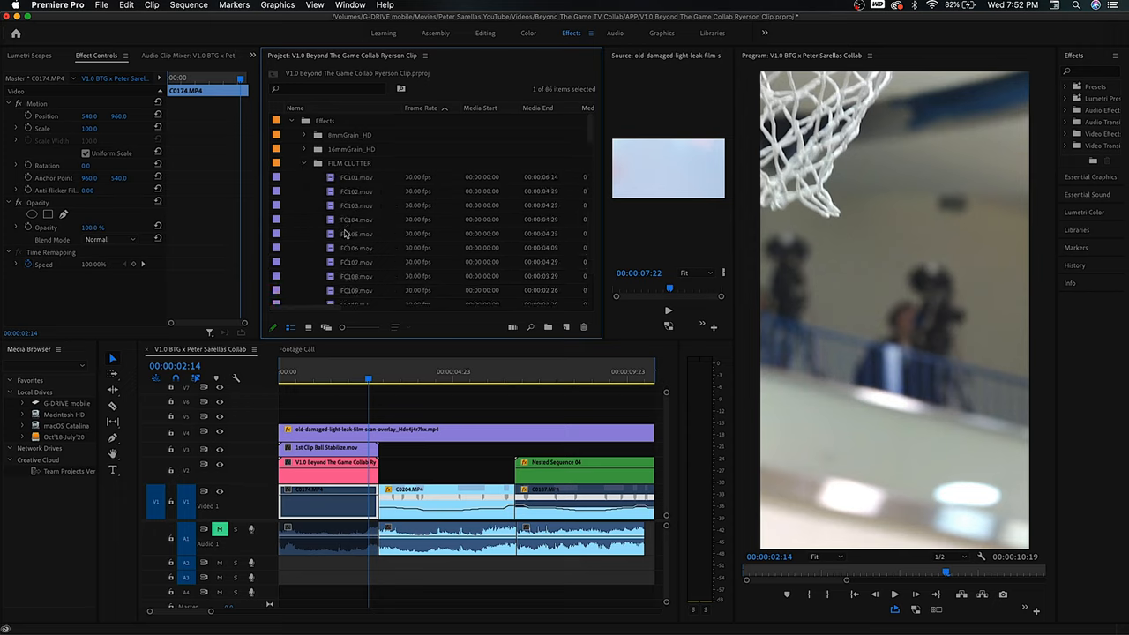
left_click(357, 247)
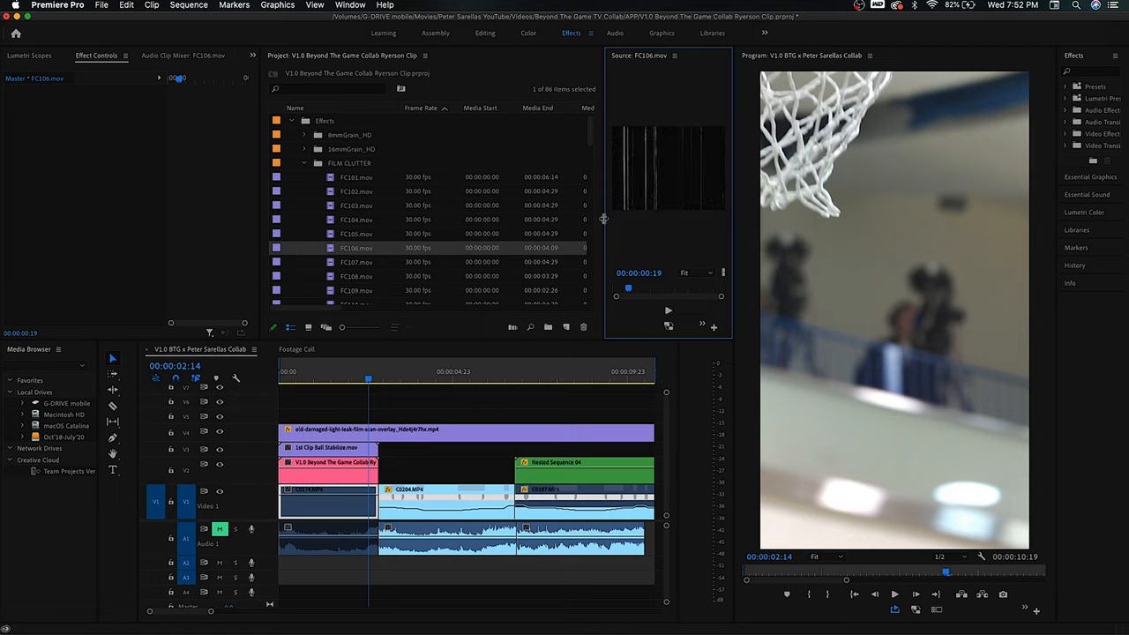
scroll("down", 3)
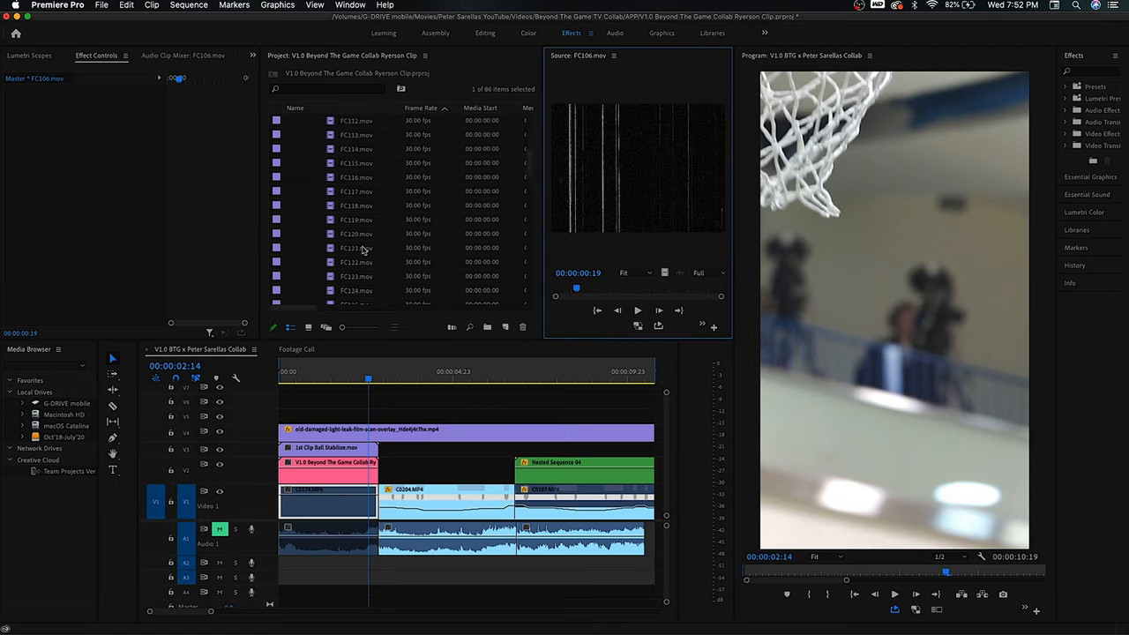
scroll("down", 3)
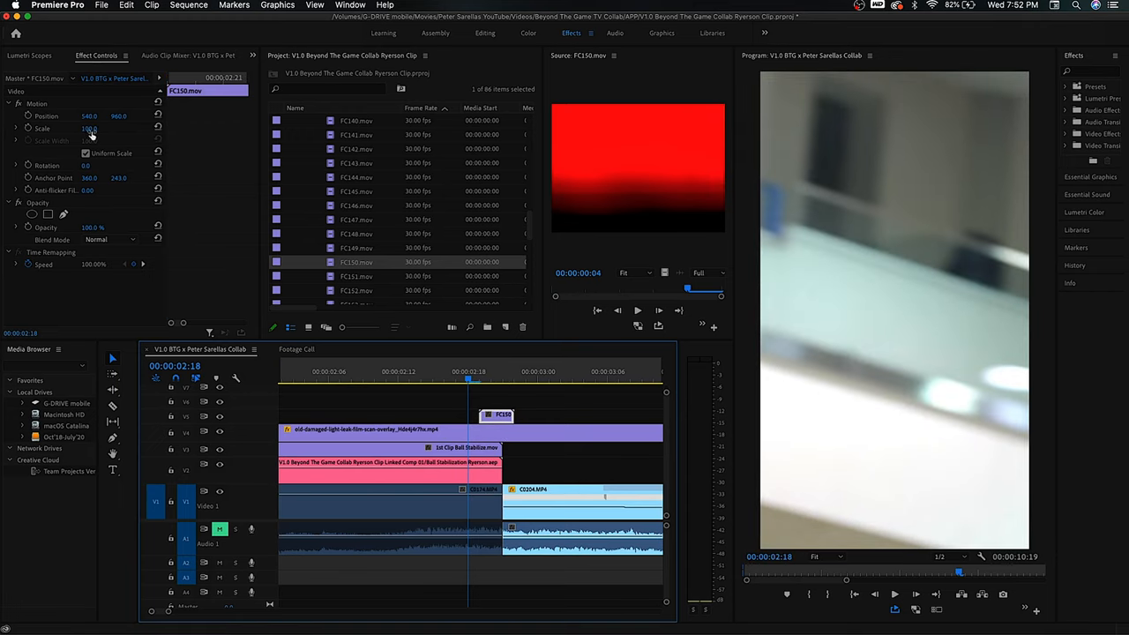
Scale FC150 to 294, rotate 90, blend Linear Dodge, and add a short duplicate.
left_click(503, 371)
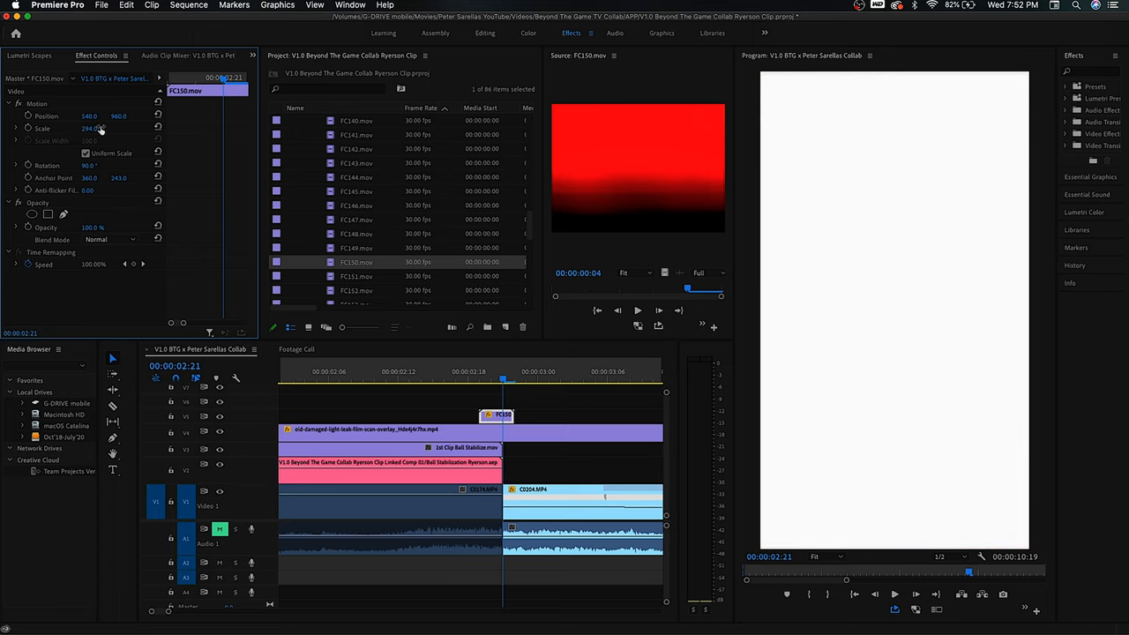
left_click(108, 238)
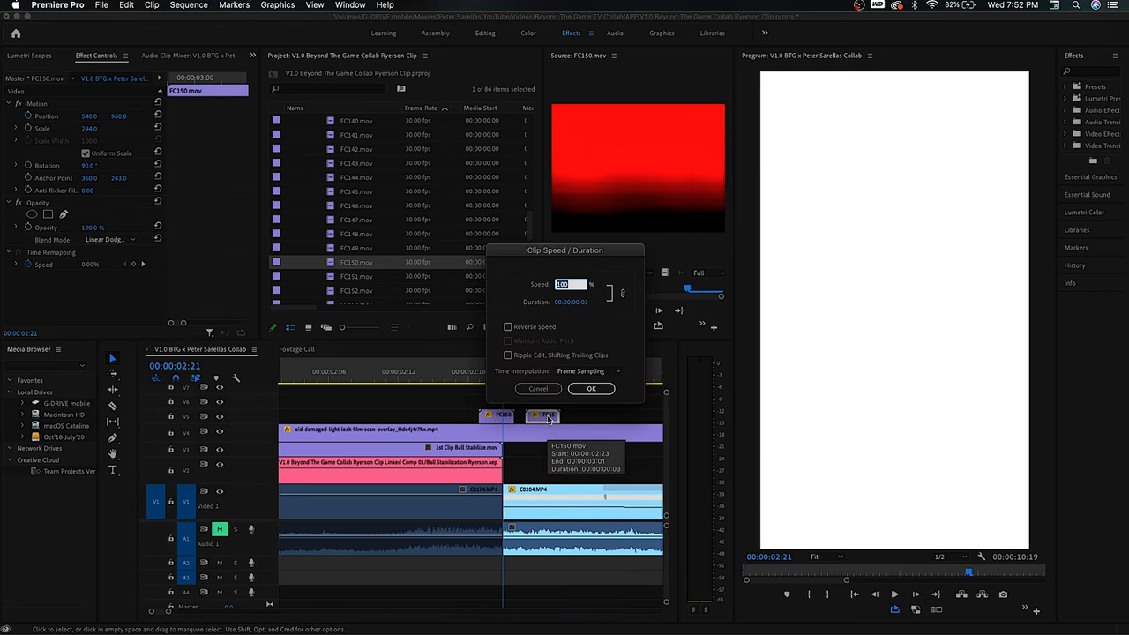
left_click(591, 389)
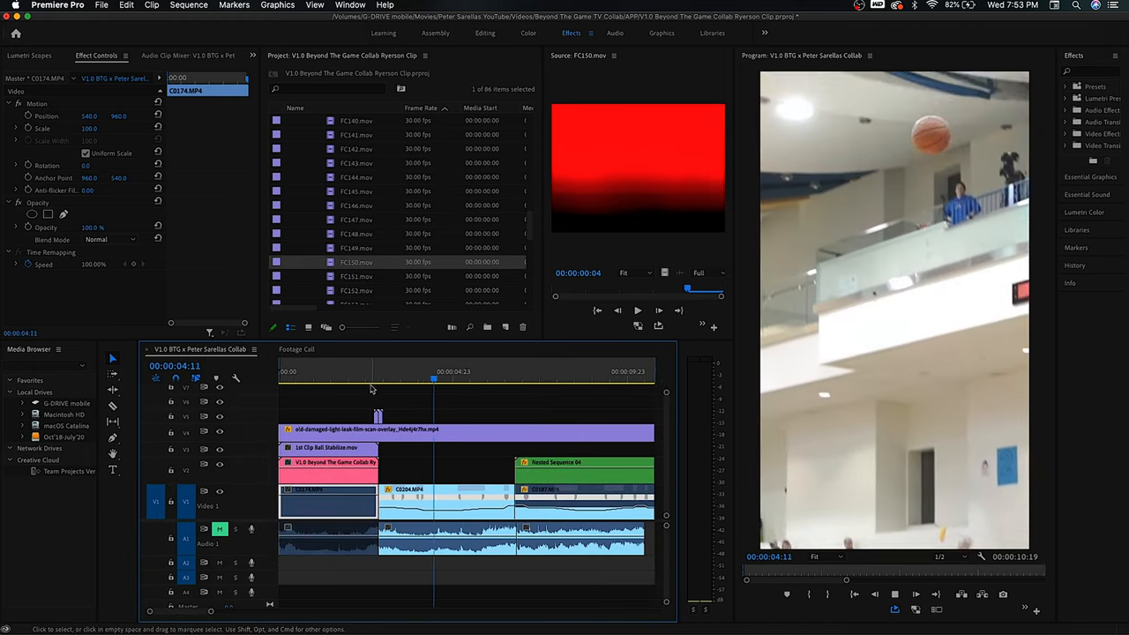
Place FC153.mov on V7 above the FC150 clips, rotated 90.
left_click(375, 372)
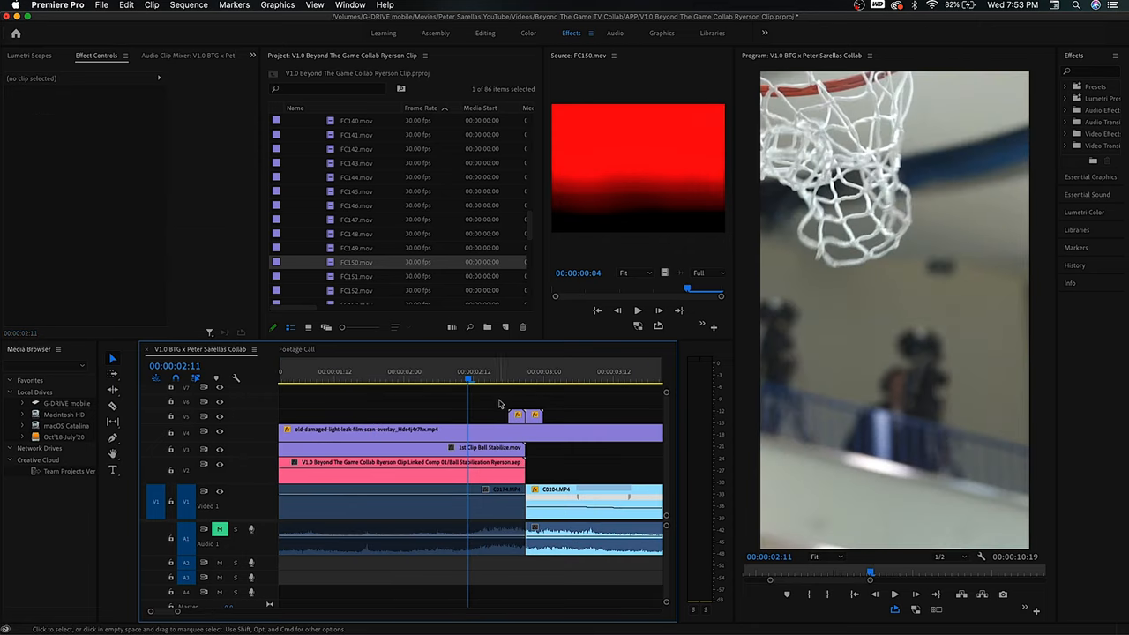
scroll("down", 3)
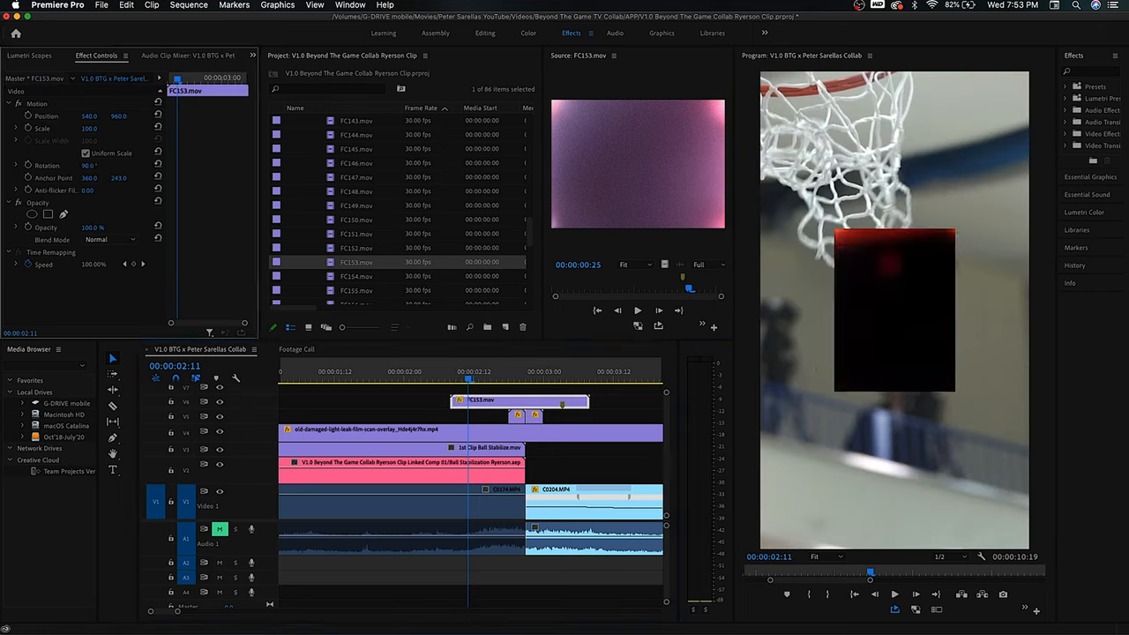
left_click(88, 127)
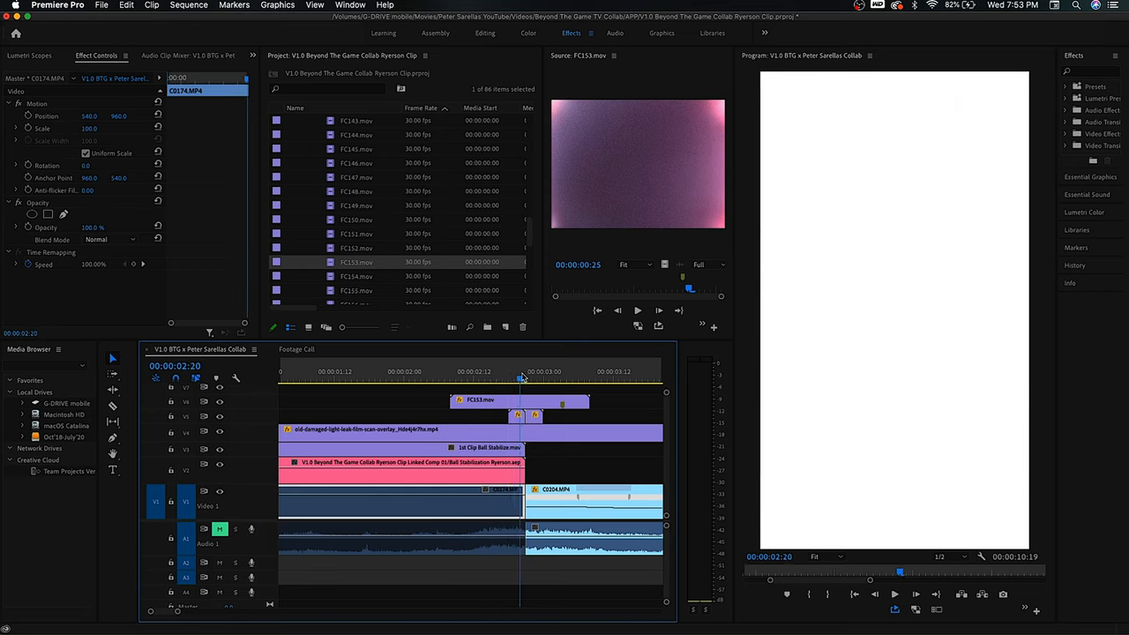
Select the C0204 clip to review its keyframes, then select the FC147 clutter clip.
left_click(463, 371)
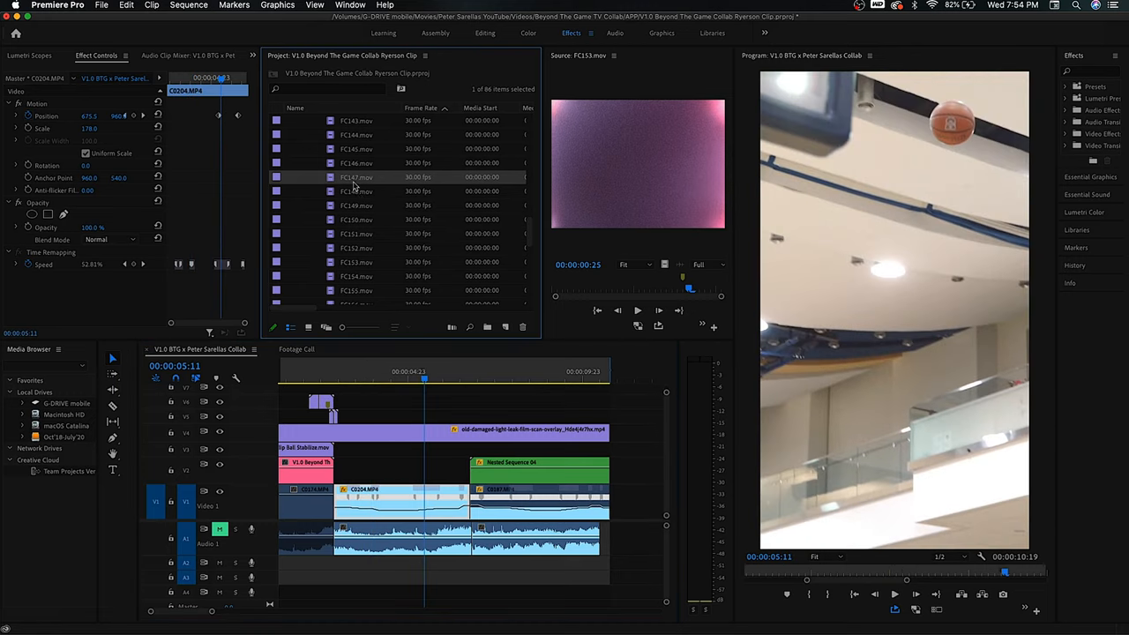
left_click(306, 177)
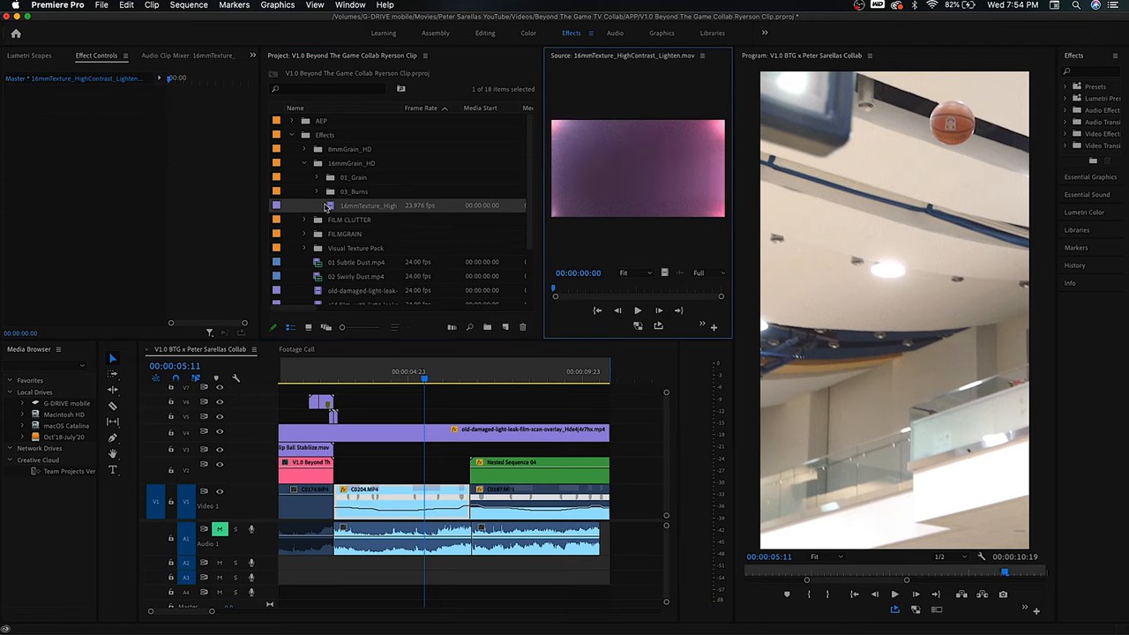
Put 16mmTransition1_ColorDodge.mov from Effects > 16mmGrain_HD > 03_Burns onto V6 at the cut.
left_click(316, 191)
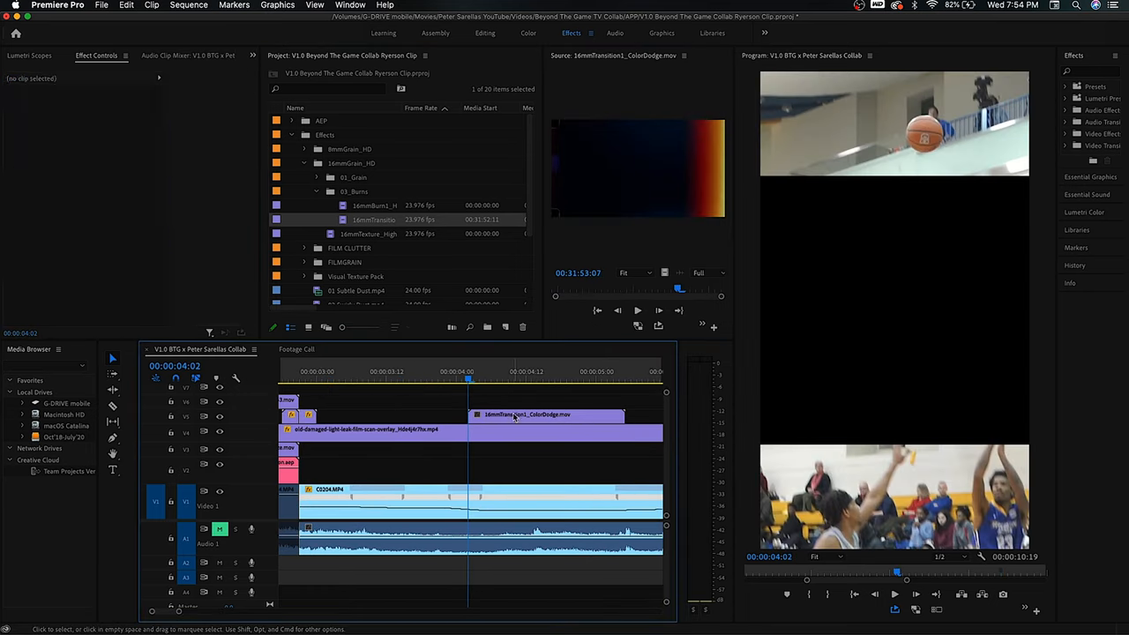
Stretch the 16mmTransition1 burn's Scale Height, blend it as Hard Light, and scrub to preview.
left_click(547, 415)
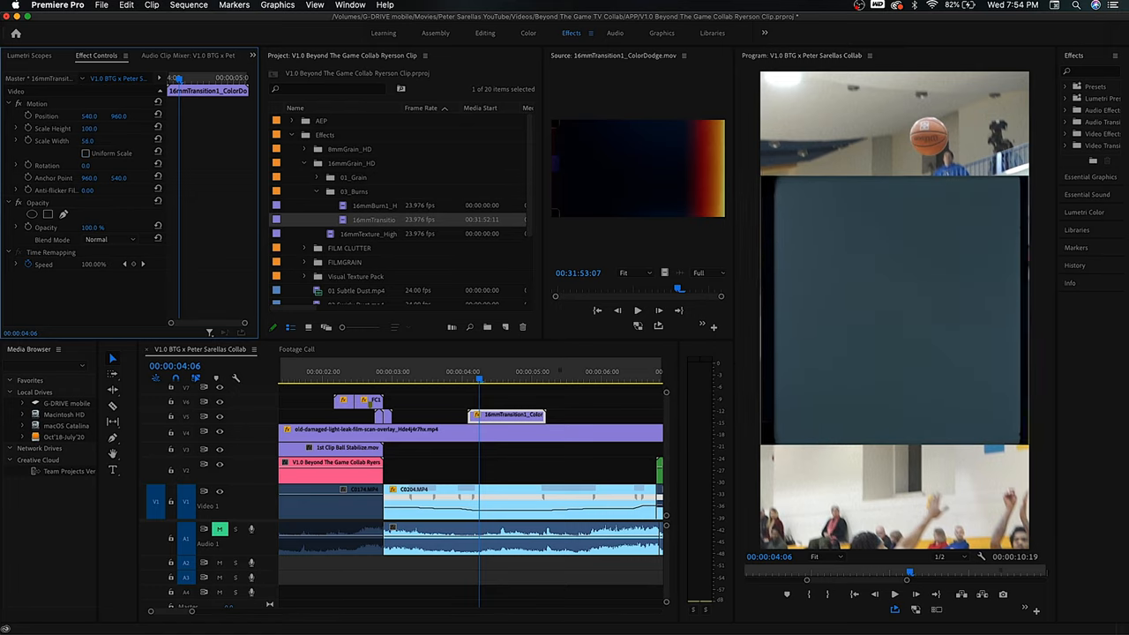
type("131.0")
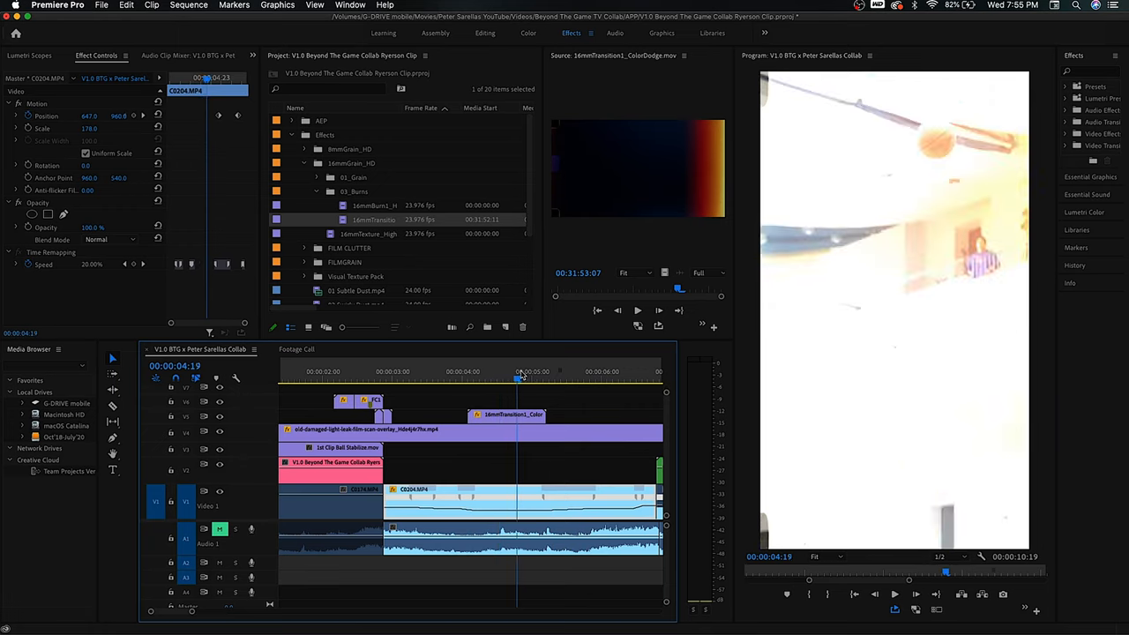
left_click(106, 239)
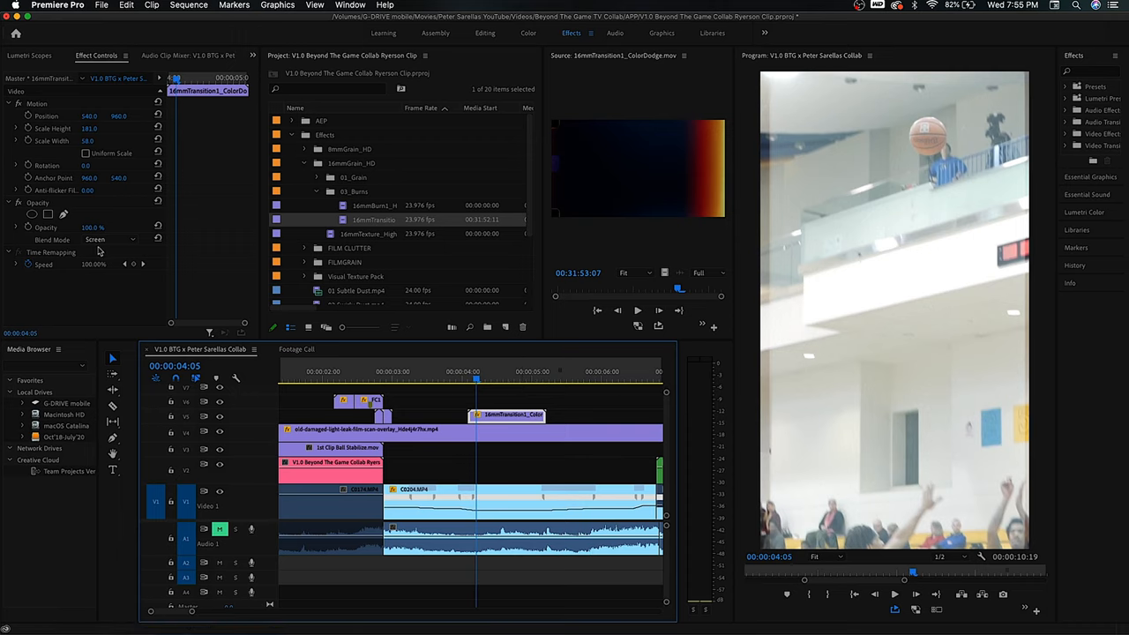
left_click(110, 239)
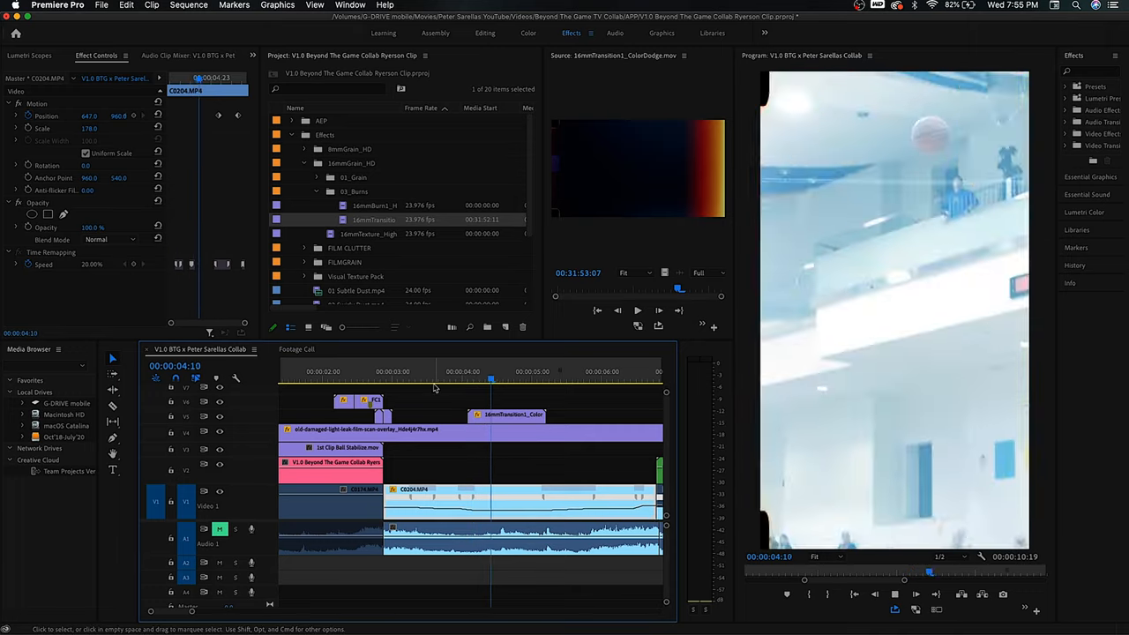
left_click(462, 380)
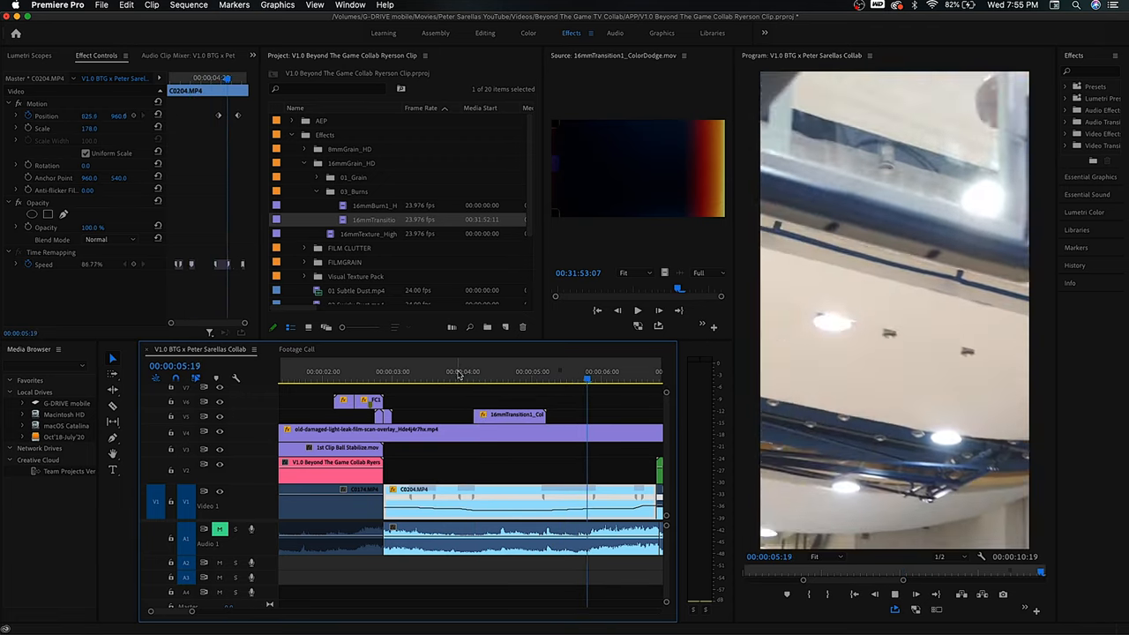
left_click(512, 414)
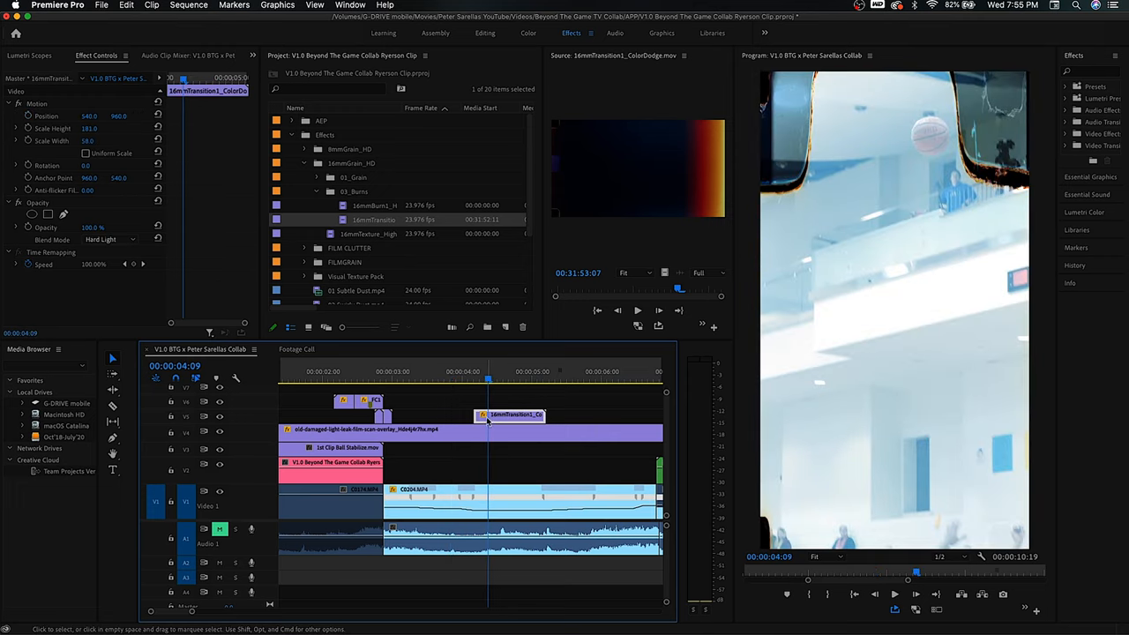
left_click(113, 239)
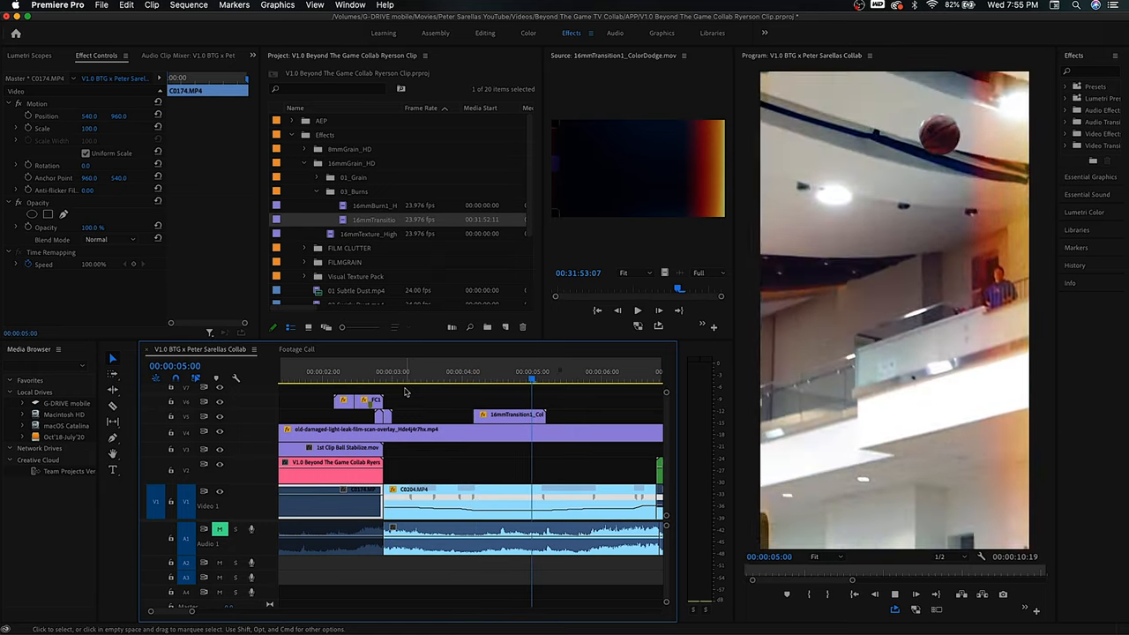
Rate-stretch the 16mmTransition1 burn clip longer so it begins at 00:00:04:00.
left_click(471, 371)
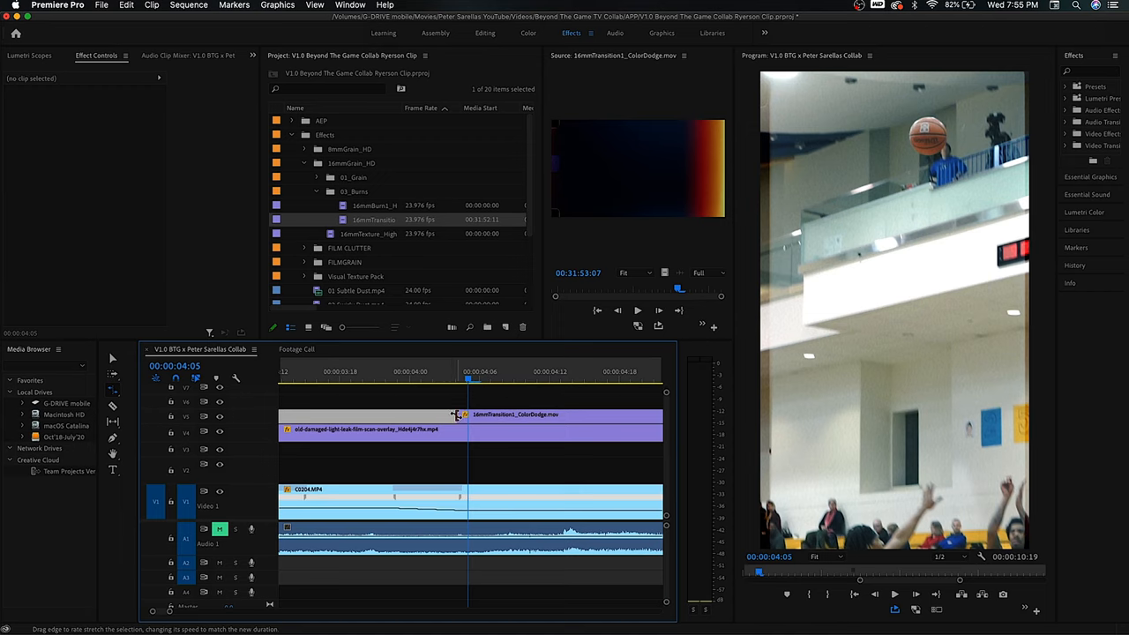
left_click(547, 414)
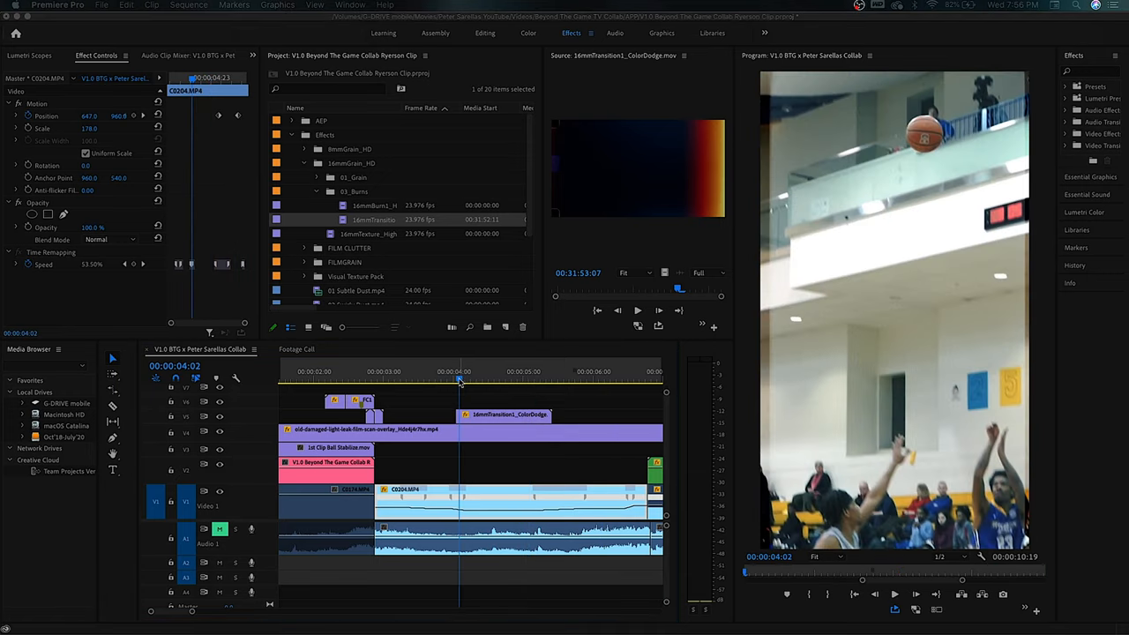
left_click(514, 380)
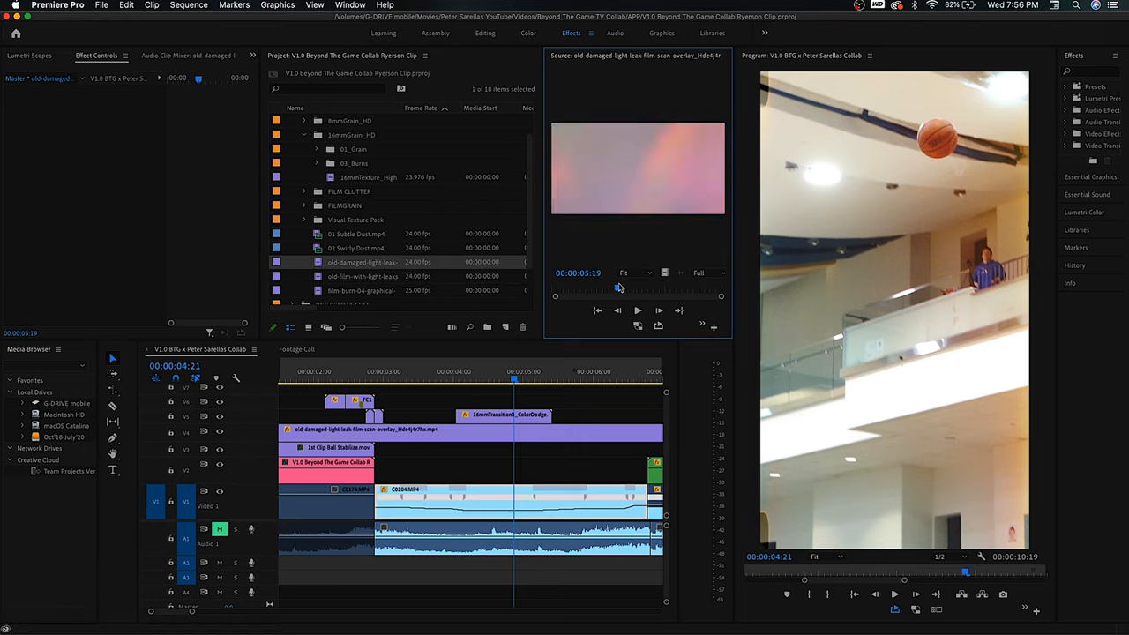
Add old-damaged-light-leak pieces on V6 with Rotation 90, Scale 50 and Linear Dodge blending.
left_click_drag(617, 289, 606, 288)
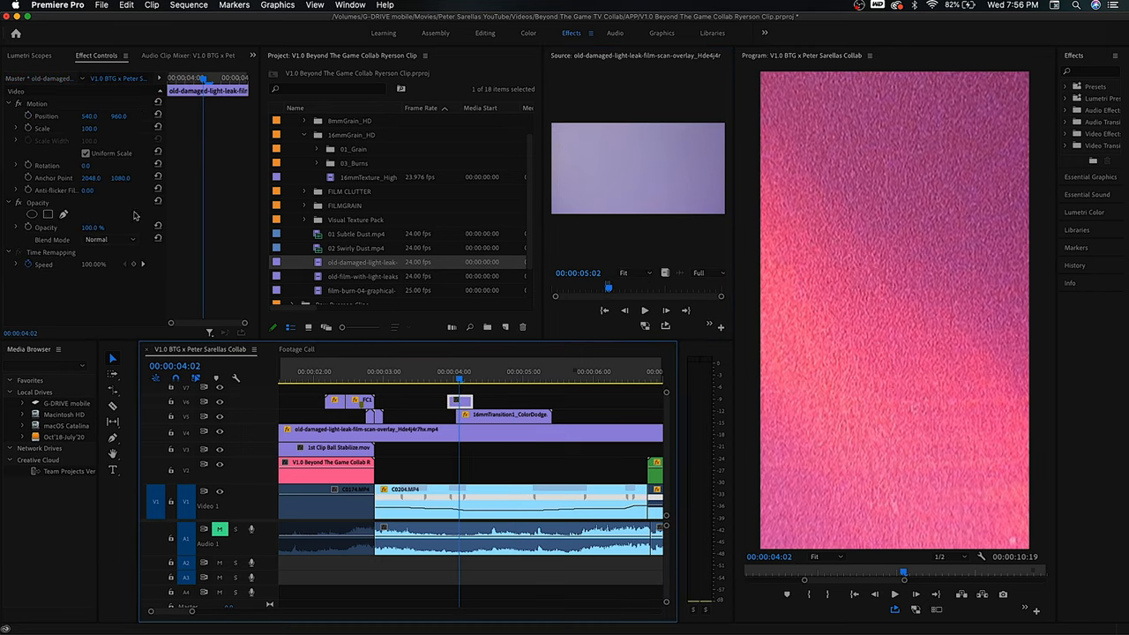
left_click(91, 165)
type("90")
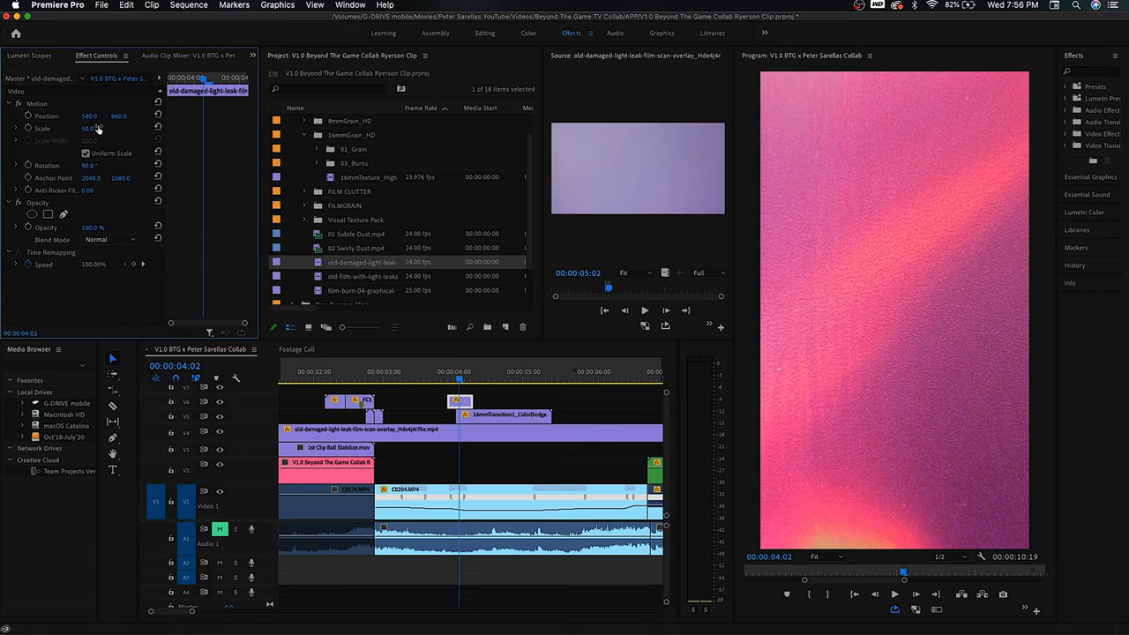
left_click(109, 239)
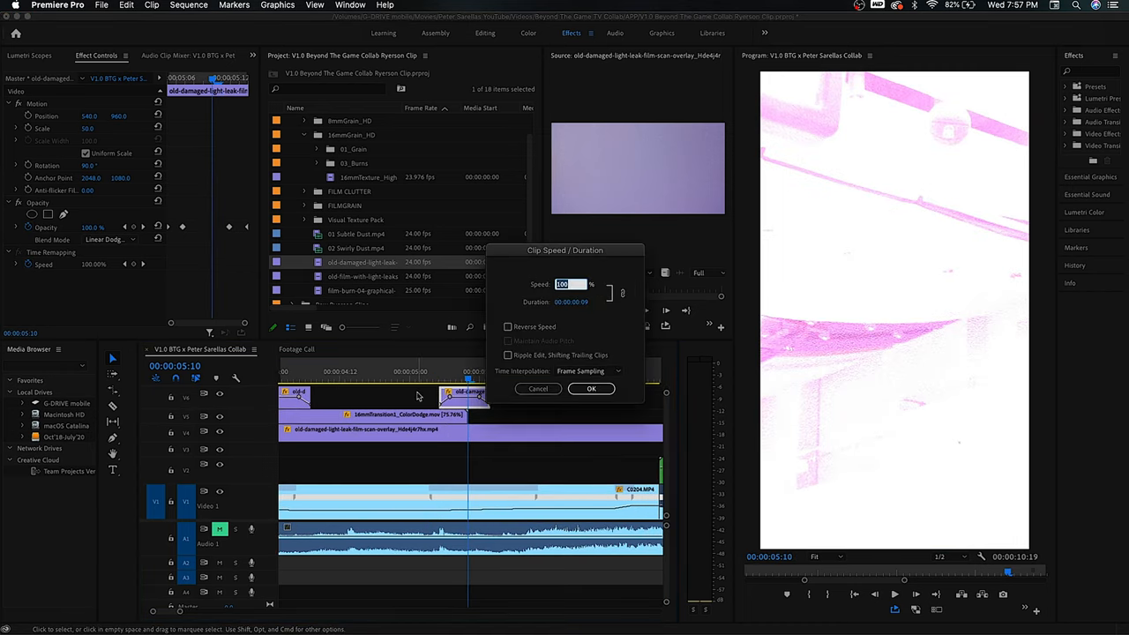
left_click(590, 389)
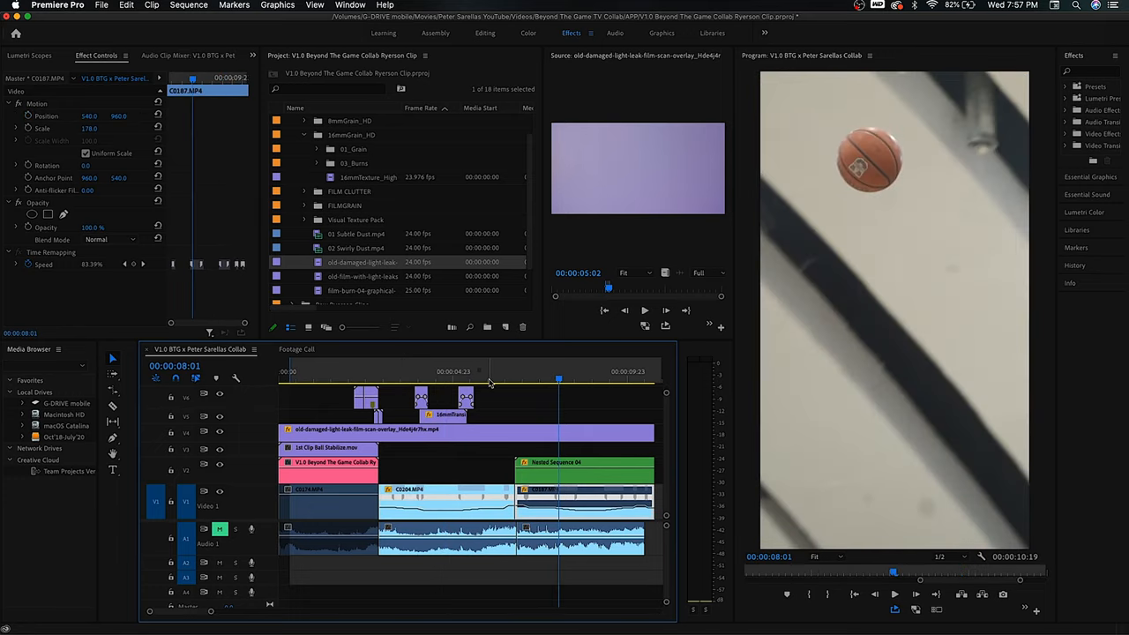
Place film-burn-04-graphical-element on V5 near 00:00:07:00, rotated 90°.
left_click(492, 371)
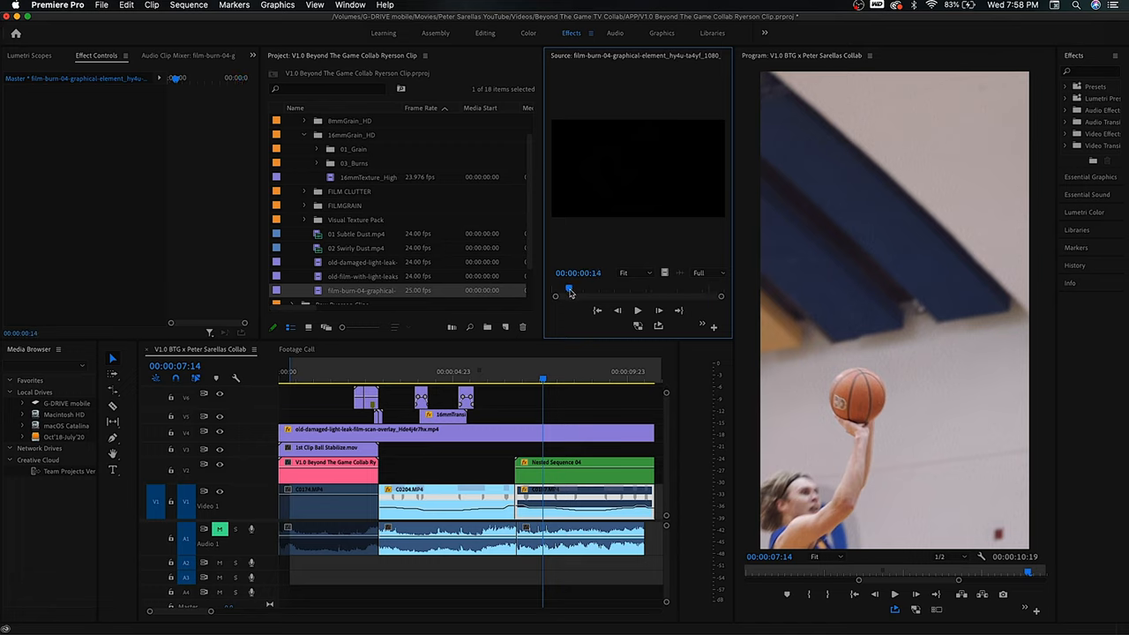
left_click_drag(569, 289, 638, 289)
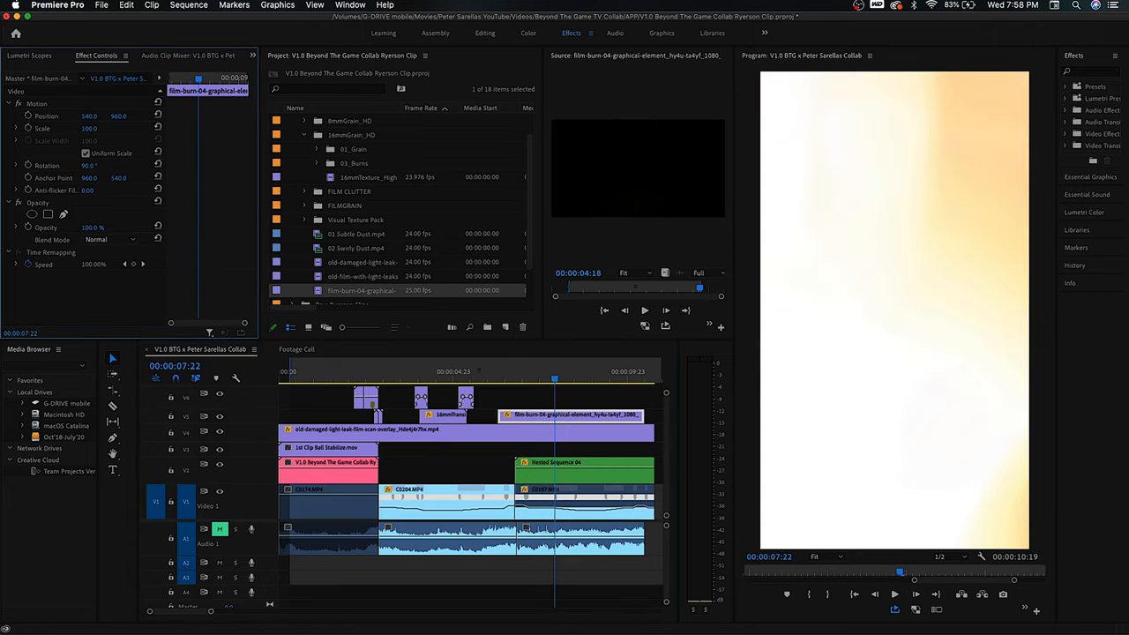
Retime the V5 film-burn clip to about 439% speed around 00:00:06:18 and open its blending choices.
type("95.0")
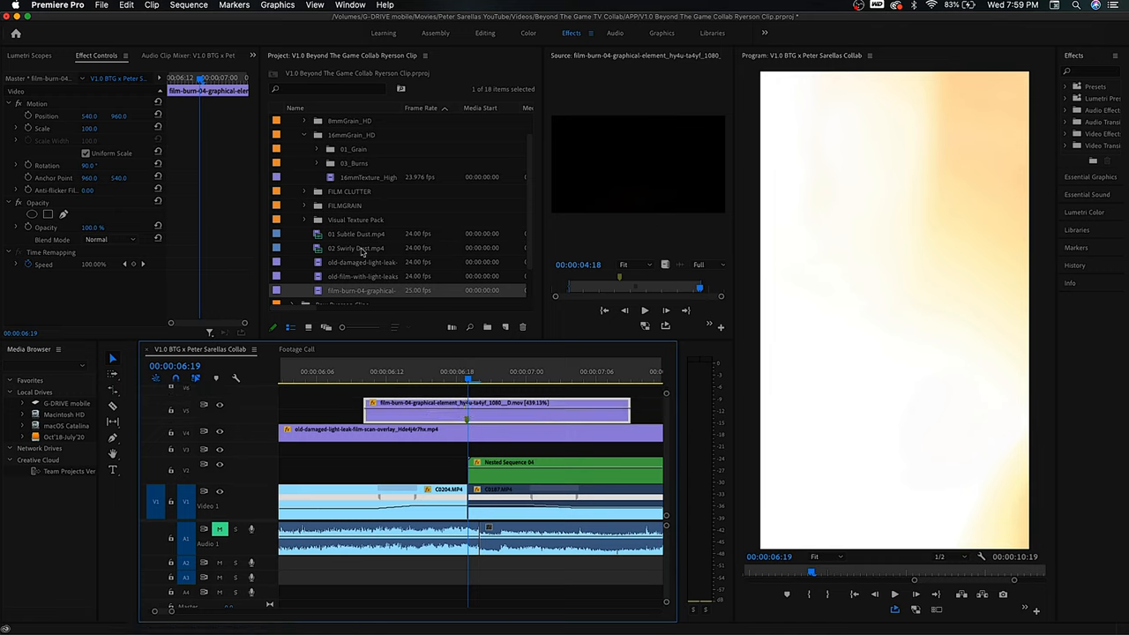
left_click(110, 239)
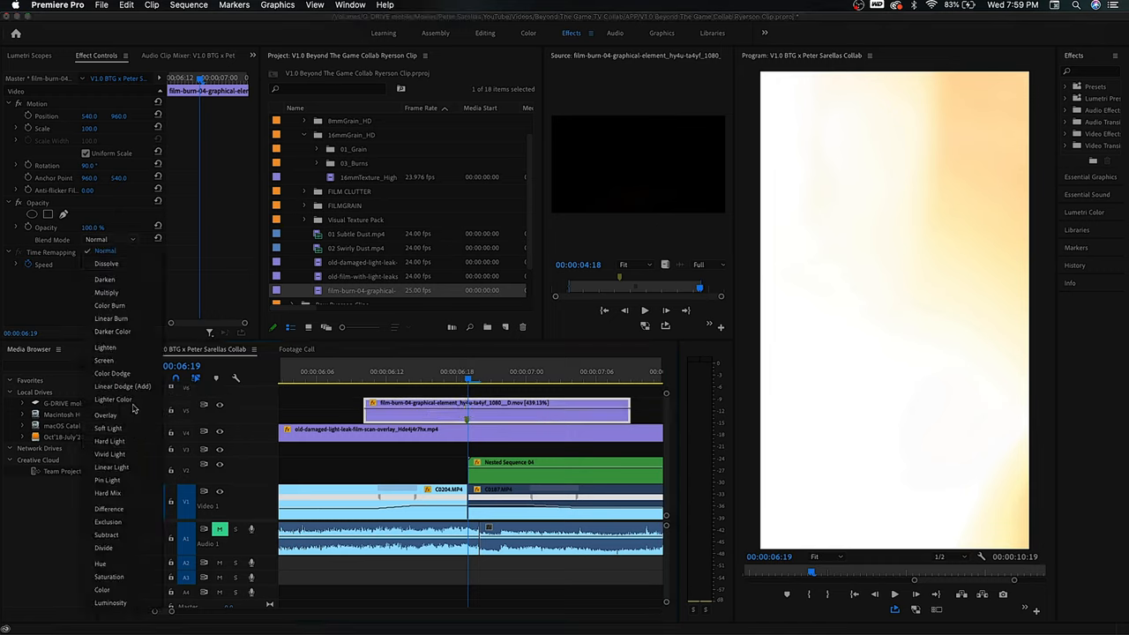